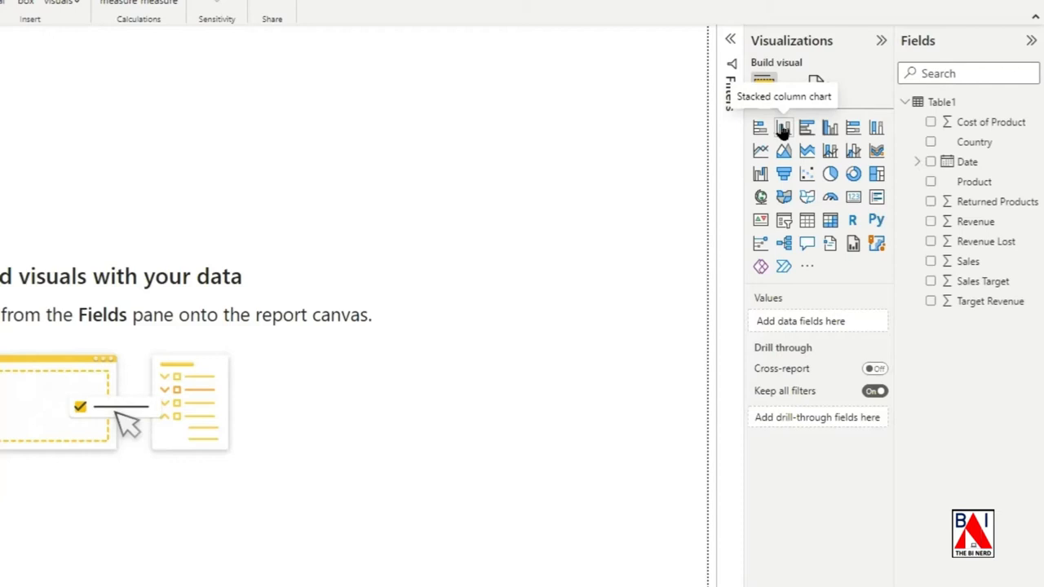
- Insert a stacked column chart showing Revenue by Month for May through September
{"action": "left_click", "coordinate": [782, 127]}
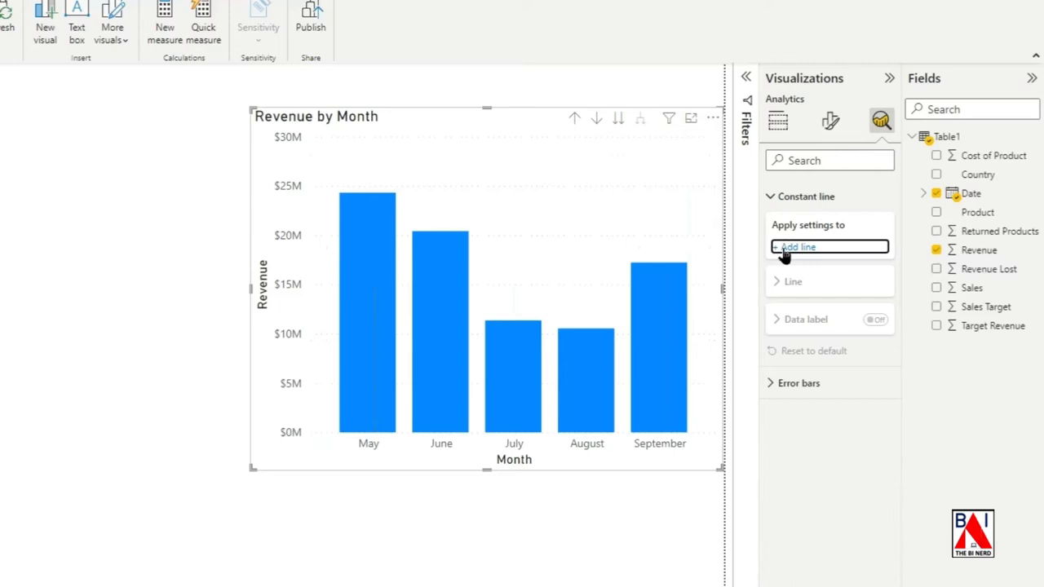
- Add a dashed constant line on the y-axis with value 1,000,000
{"action": "left_click", "coordinate": [797, 247]}
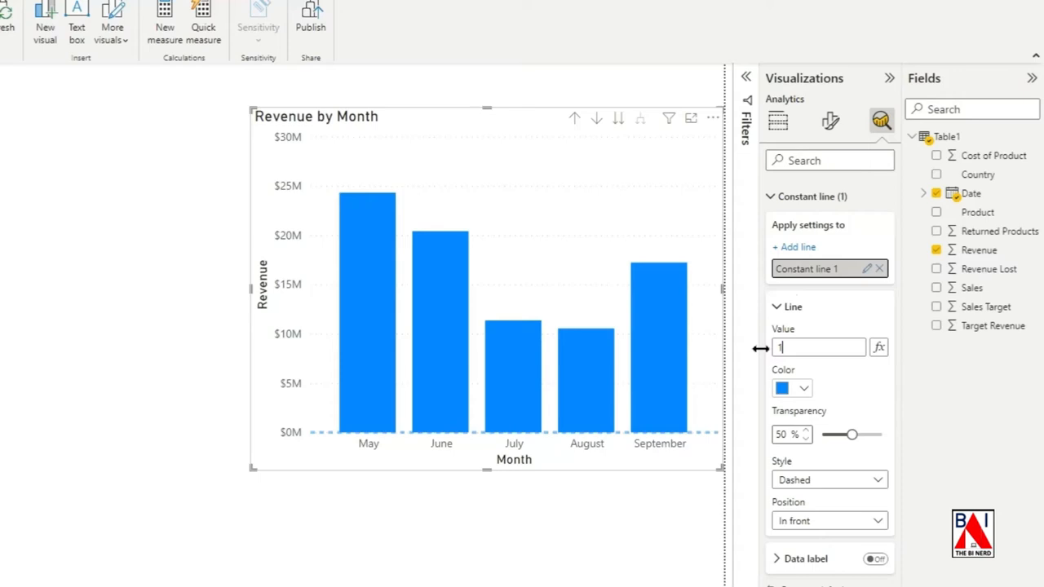
{"action": "type", "text": "1000000"}
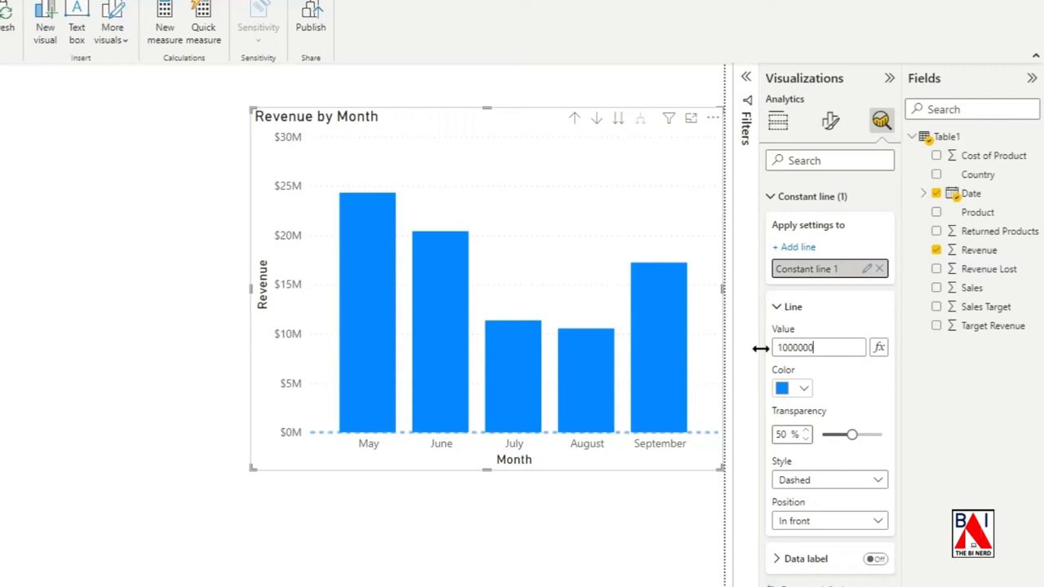